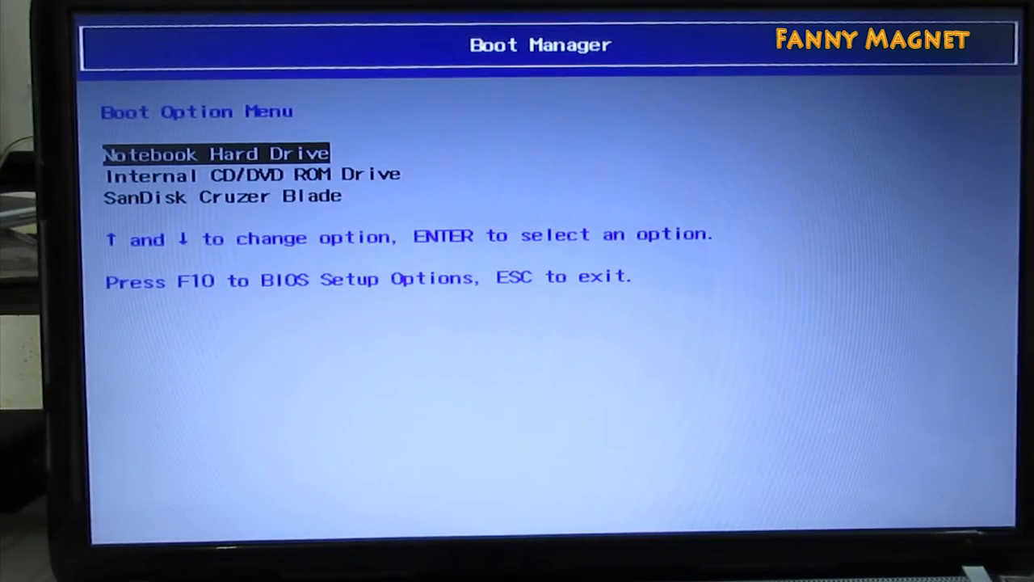
Boot from the SanDisk Cruzer Blade USB entry and confirm the any-key prompt so Windows setup loads.
key(Down)
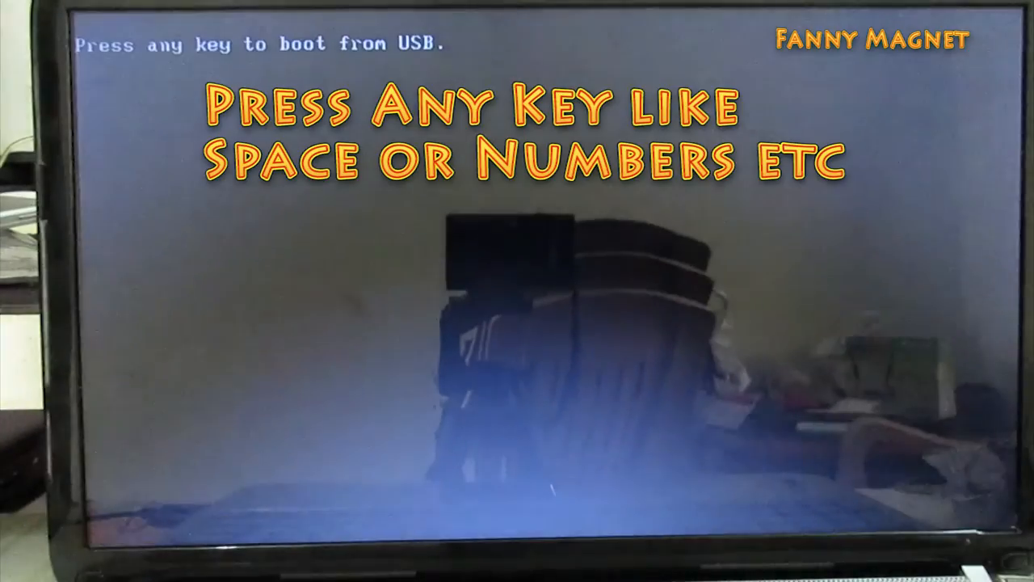
key(space)
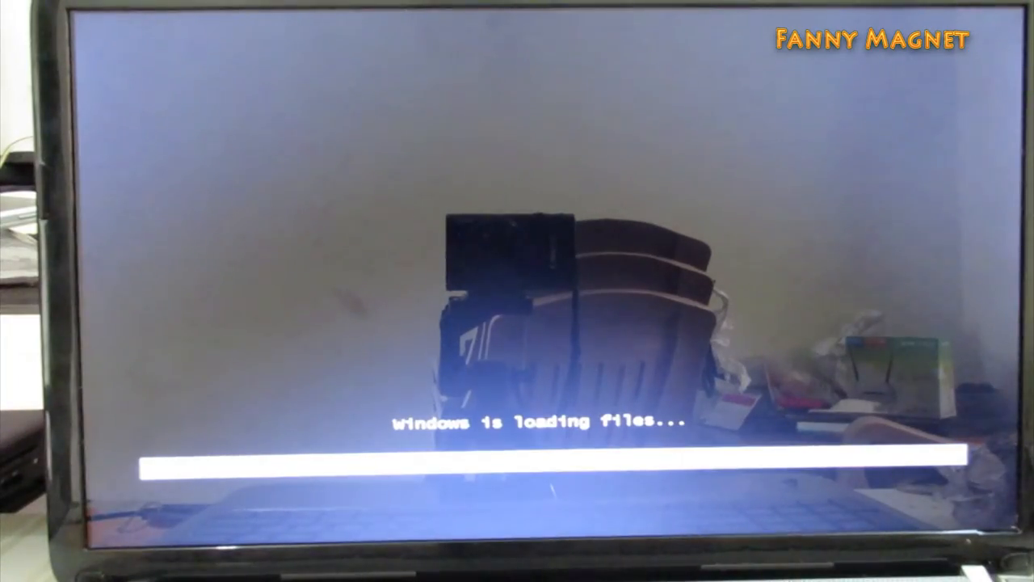